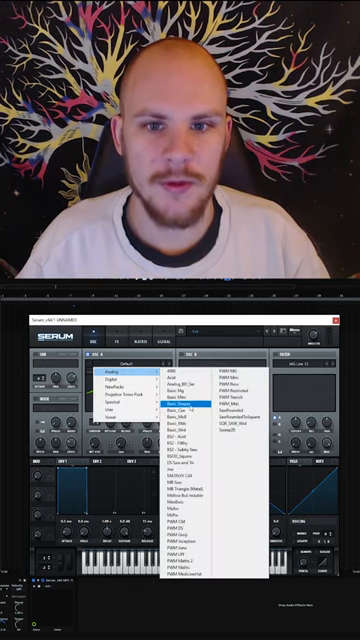
Load the Sine wavetable into the oscillator from the wavetable list
left_click(136, 398)
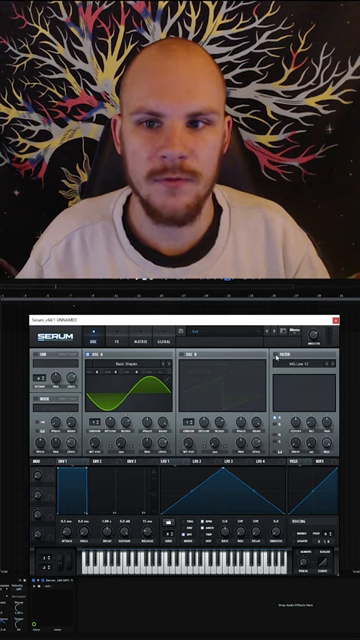